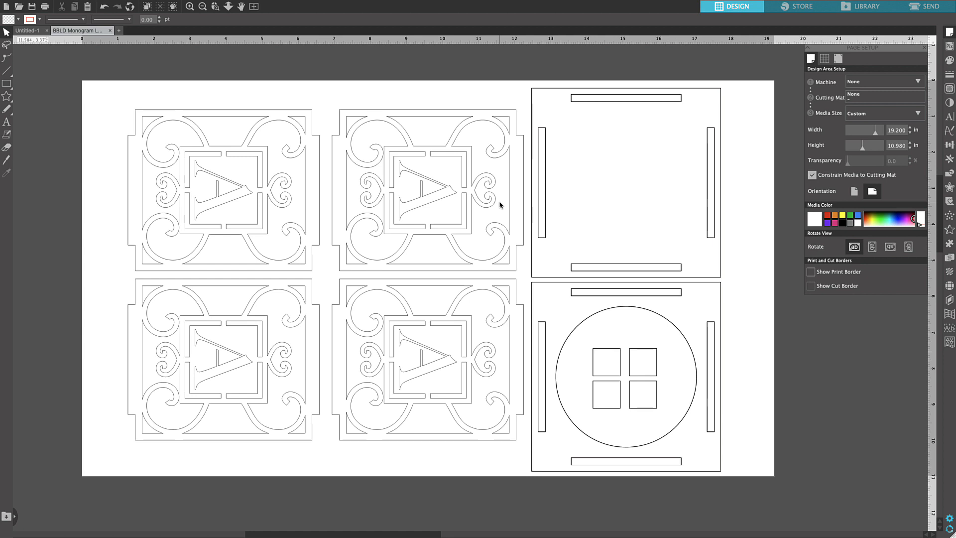
mouse_move(456, 239)
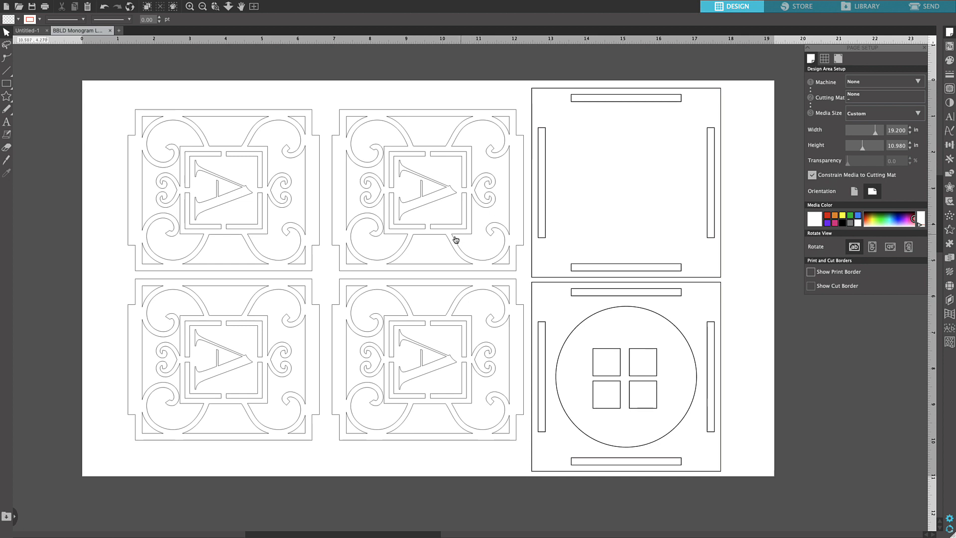
mouse_move(441, 251)
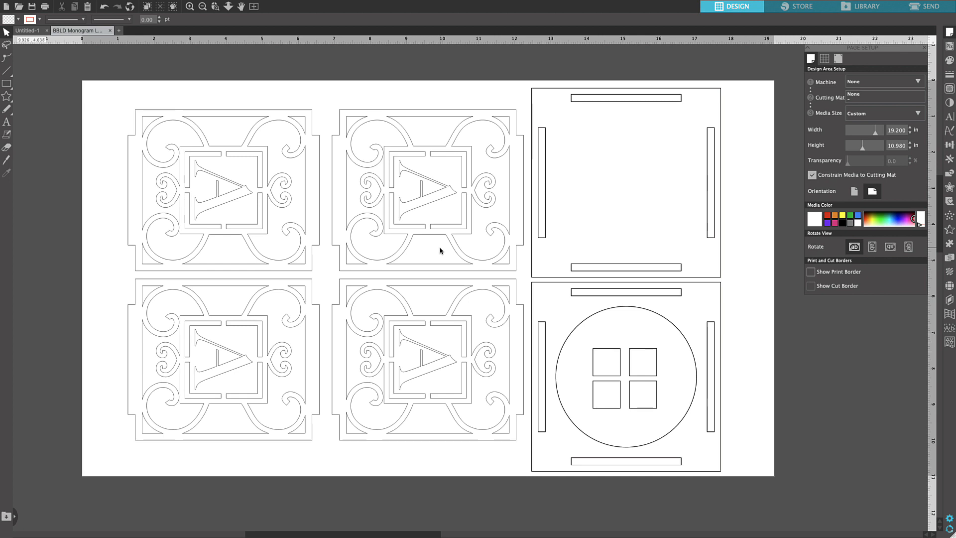
mouse_move(536, 247)
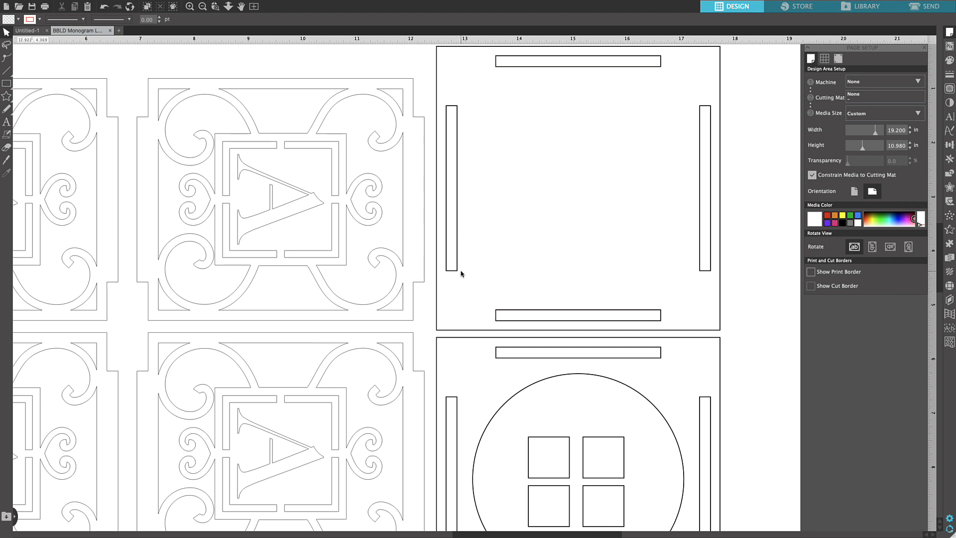
mouse_move(138, 204)
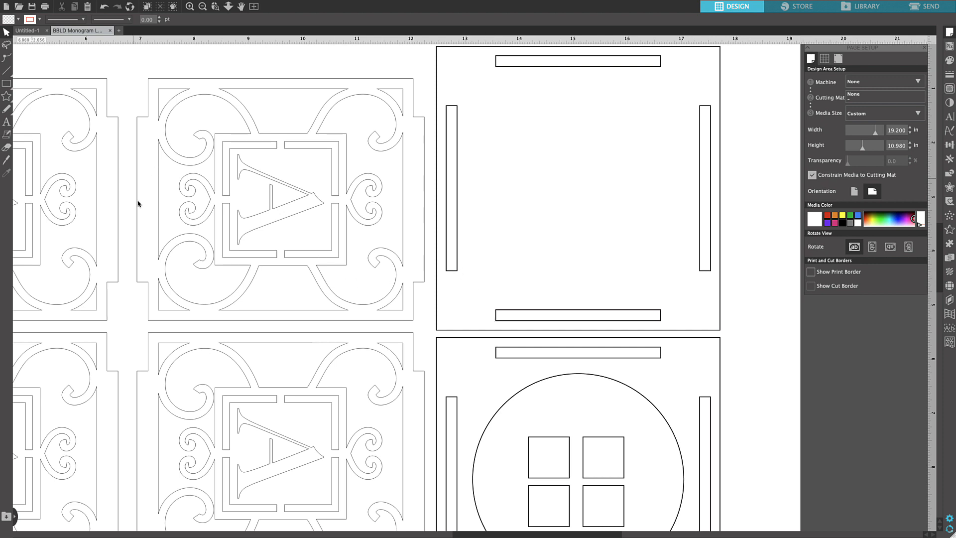
mouse_move(367, 278)
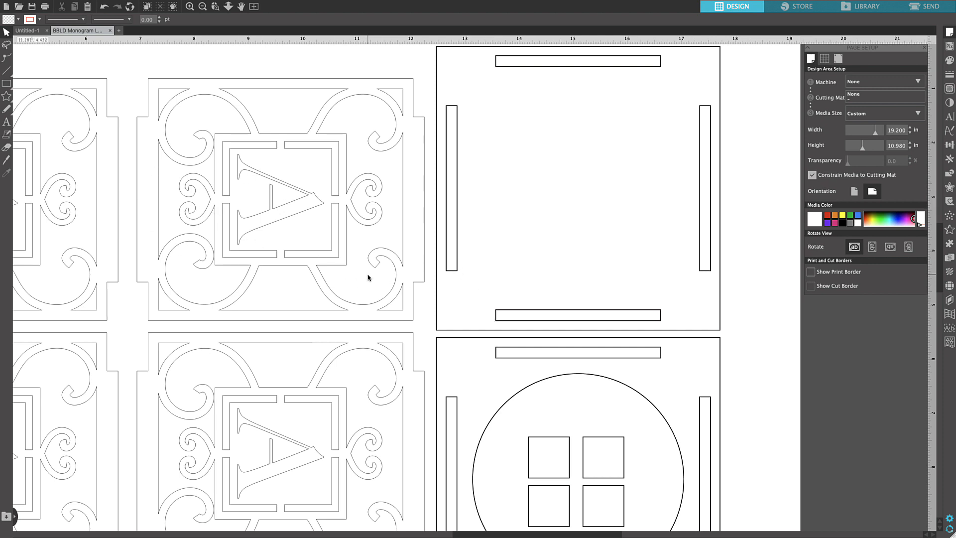
mouse_move(432, 269)
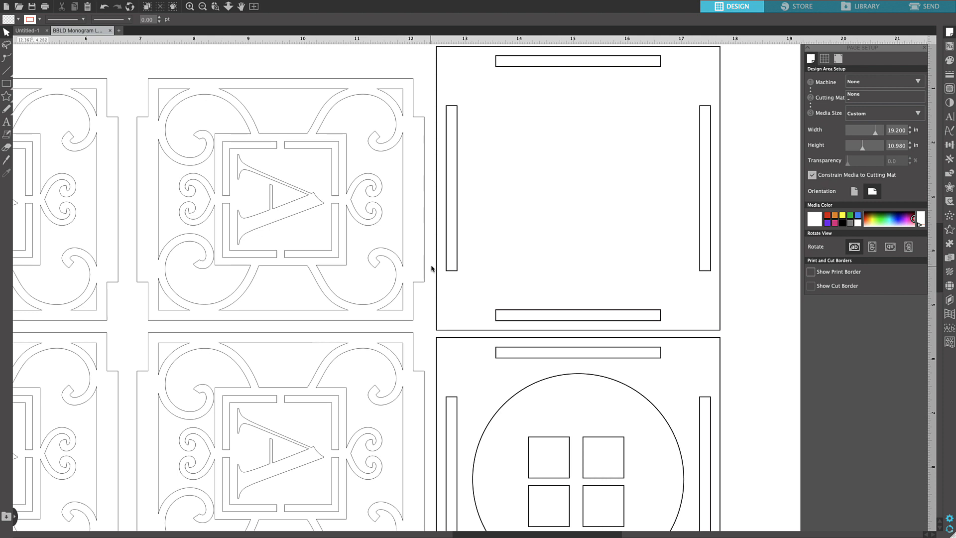
Step: Release the upper square panel's compound path so its slots become separate shapes
click(578, 189)
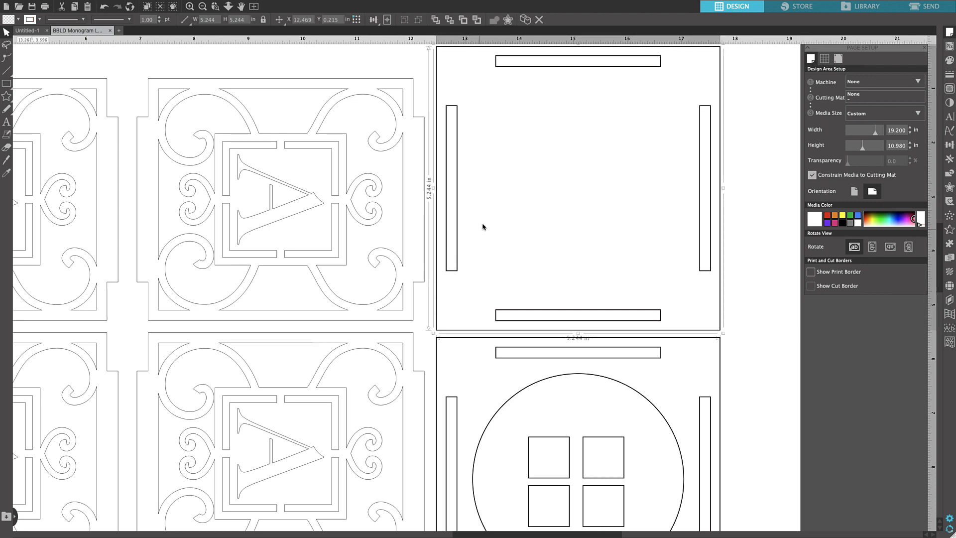
mouse_move(559, 271)
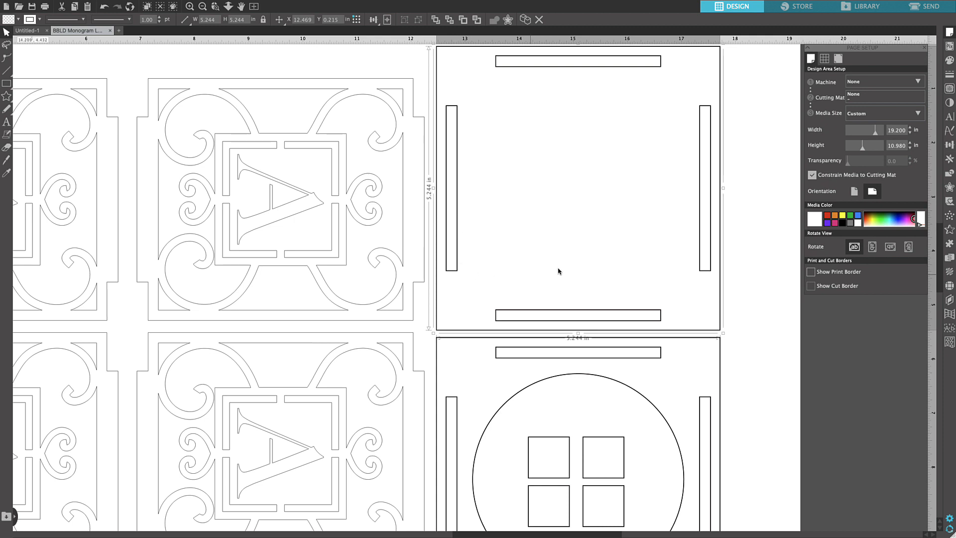
mouse_move(476, 215)
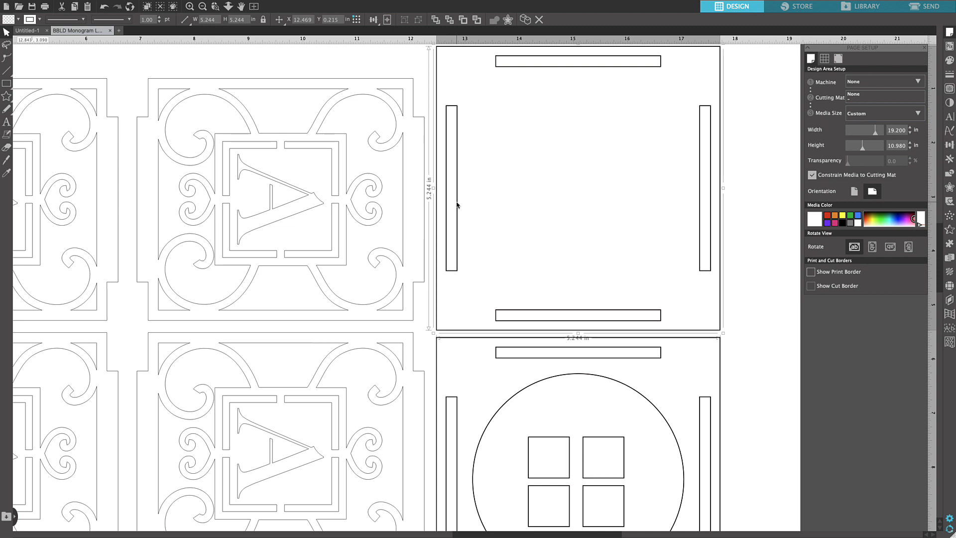
right_click(458, 196)
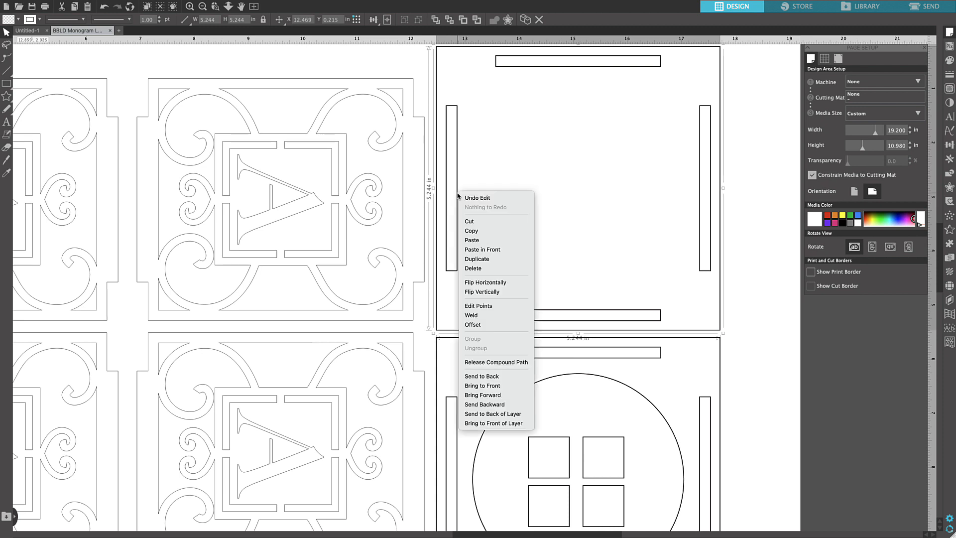
mouse_move(496, 361)
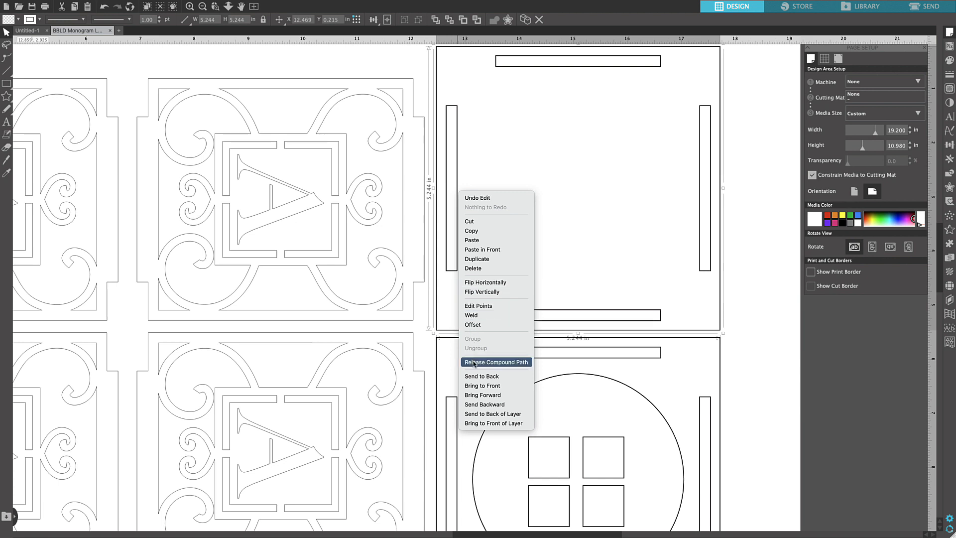
mouse_move(485, 364)
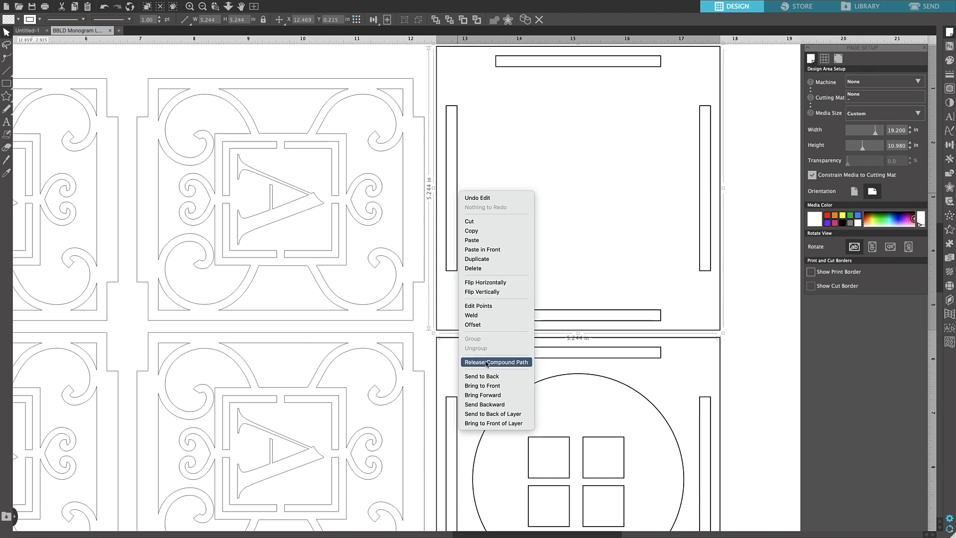
click(496, 362)
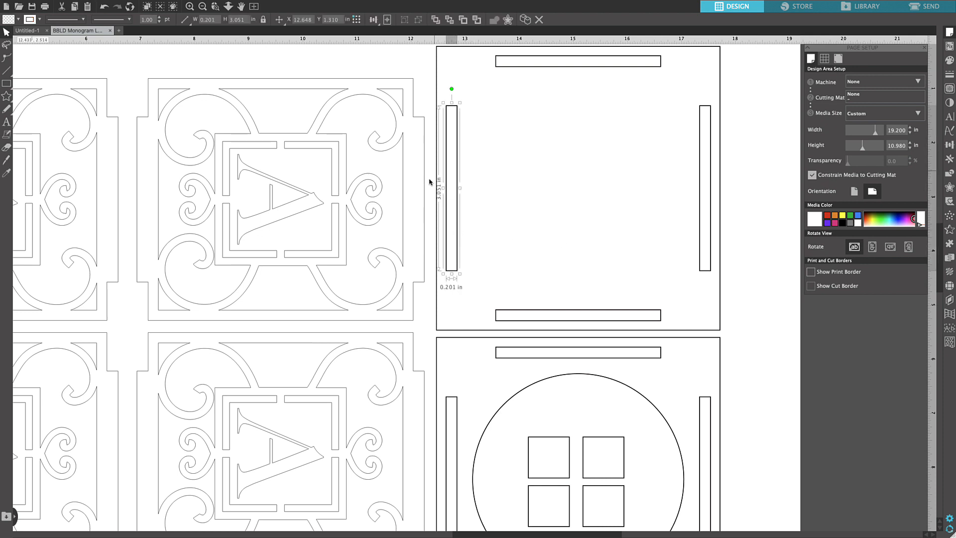
mouse_move(454, 194)
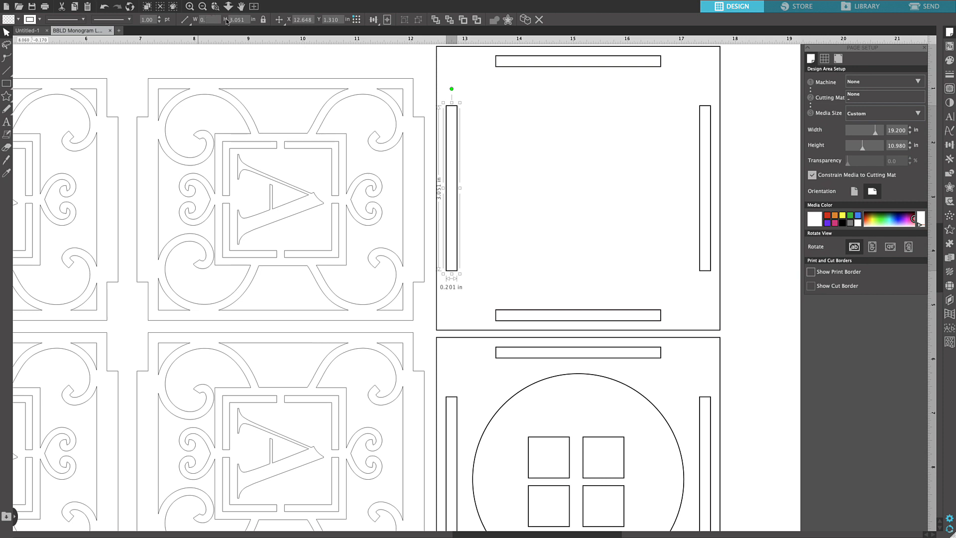
Step: Resize each slot on the upper square panel to 0.120 in thick
text(0.12)
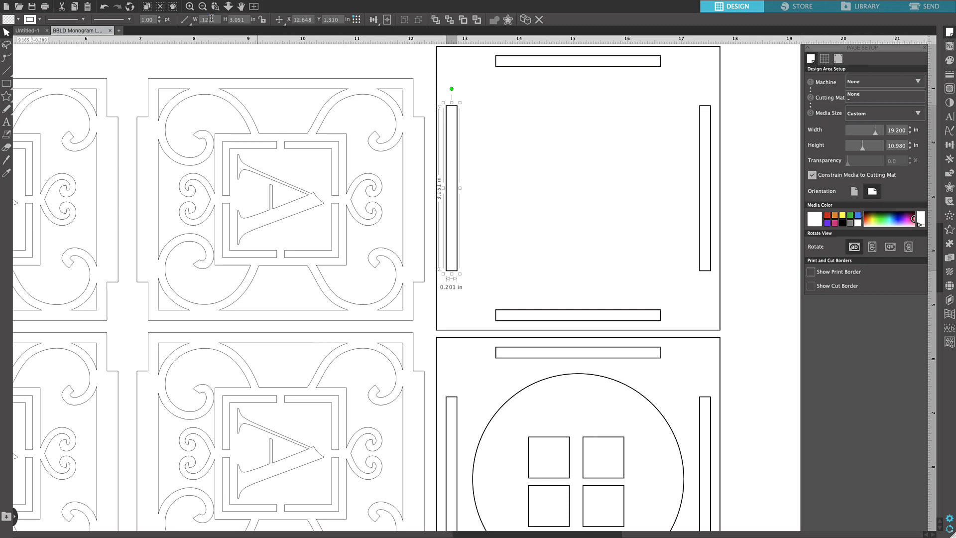
text(0.120)
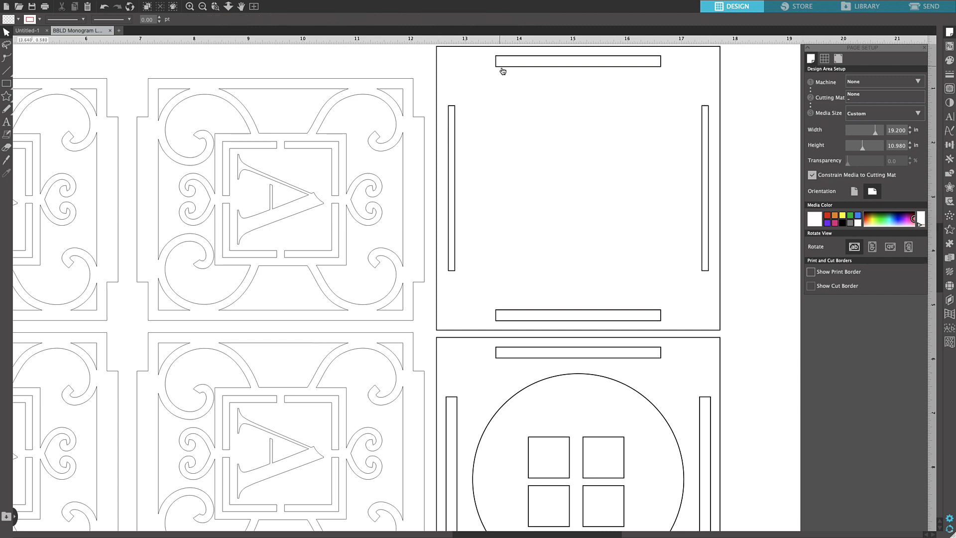
click(578, 60)
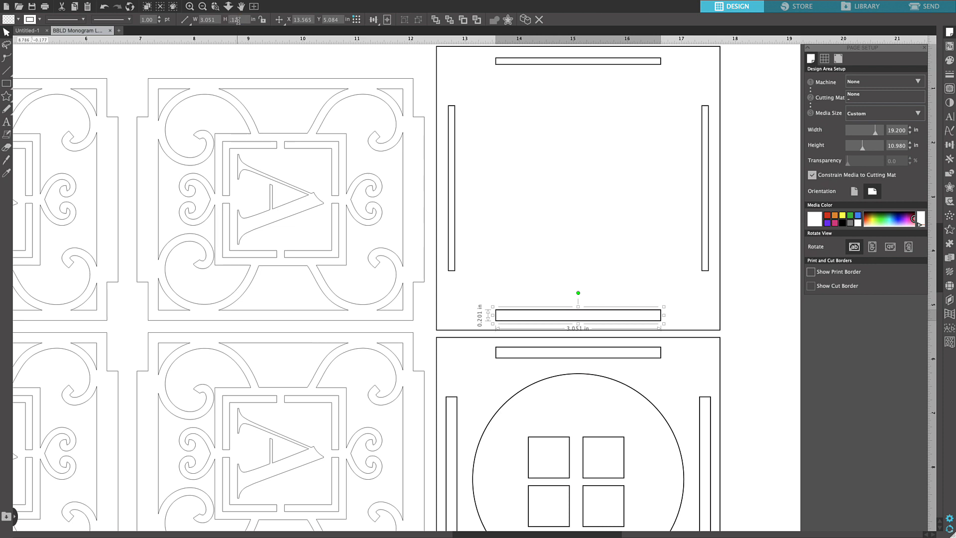
text(0.120)
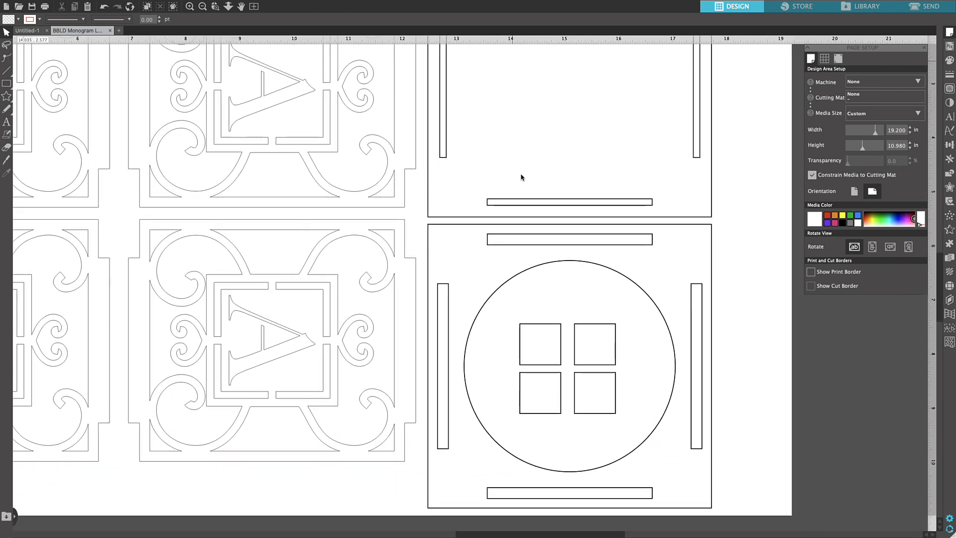
Step: Set the round window panel's top and right slots to 0.120 in thick
click(568, 221)
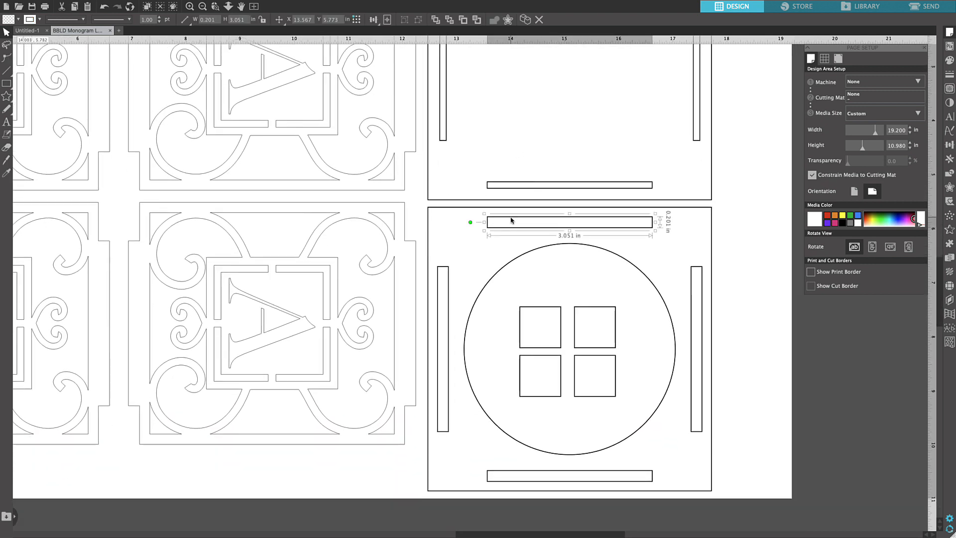
mouse_move(478, 242)
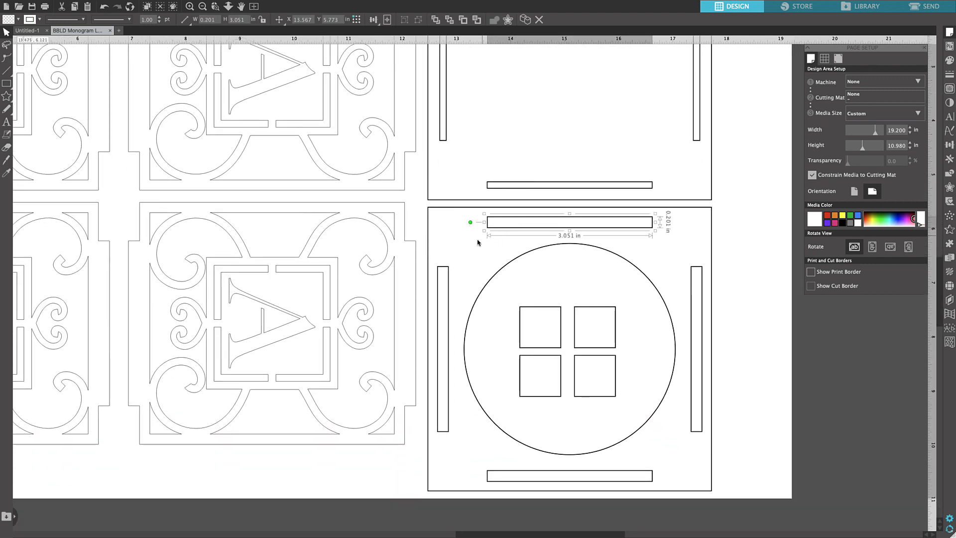
mouse_move(541, 374)
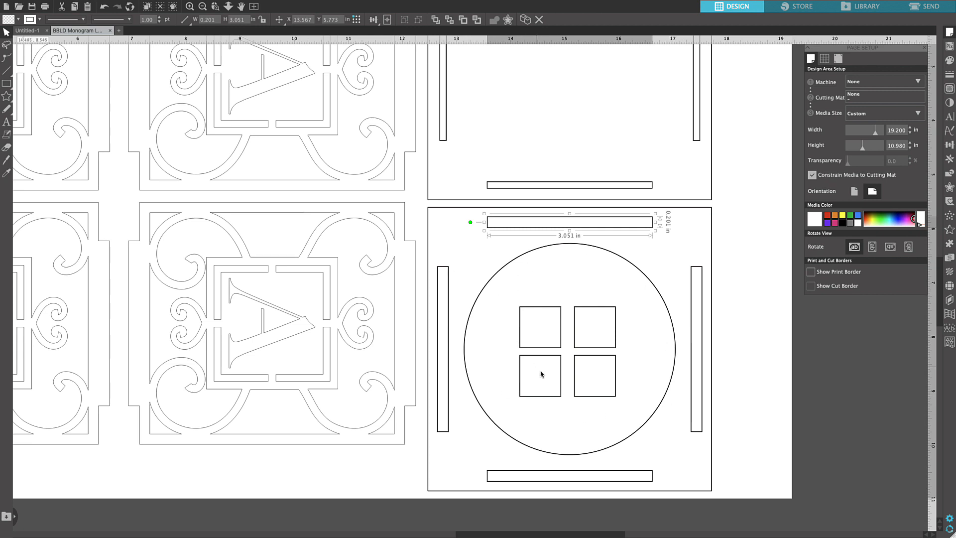
mouse_move(536, 400)
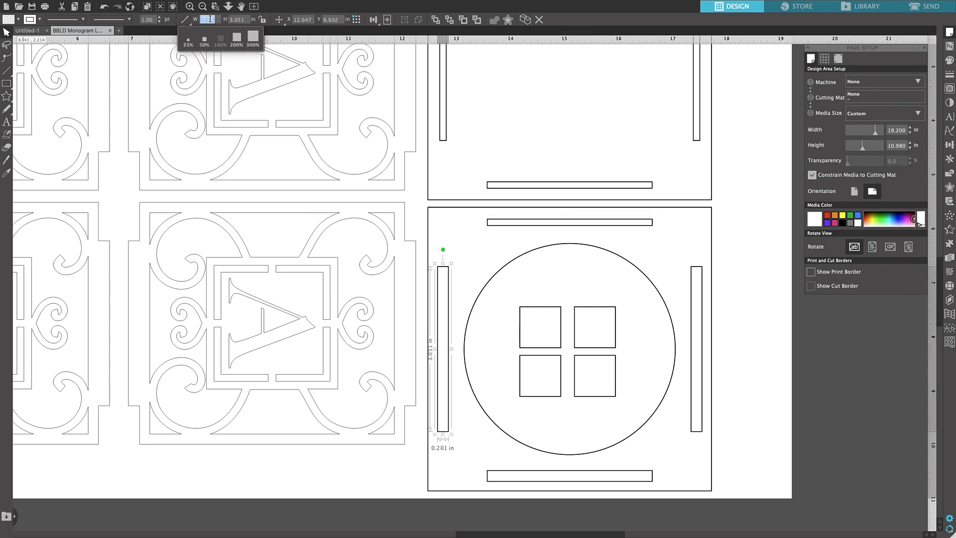
text(0.1201)
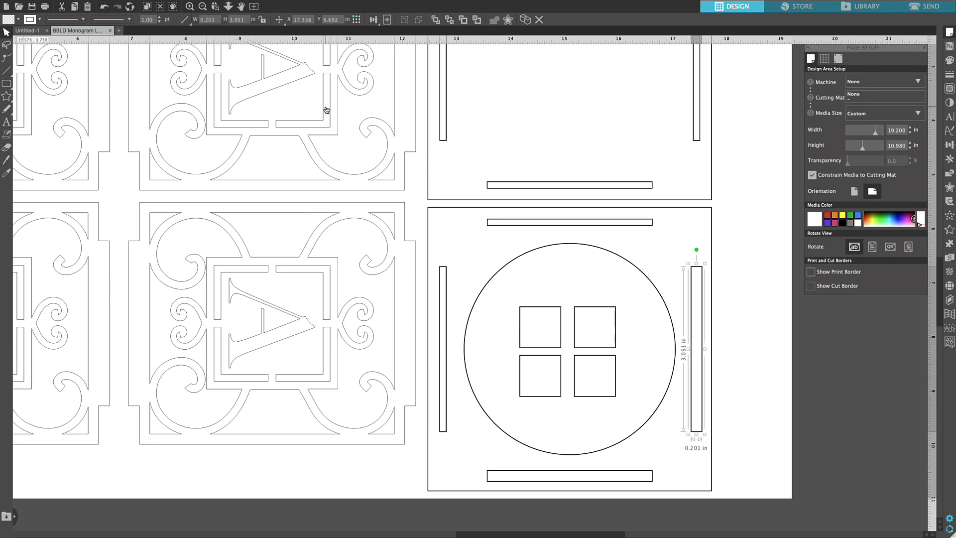
click(208, 19)
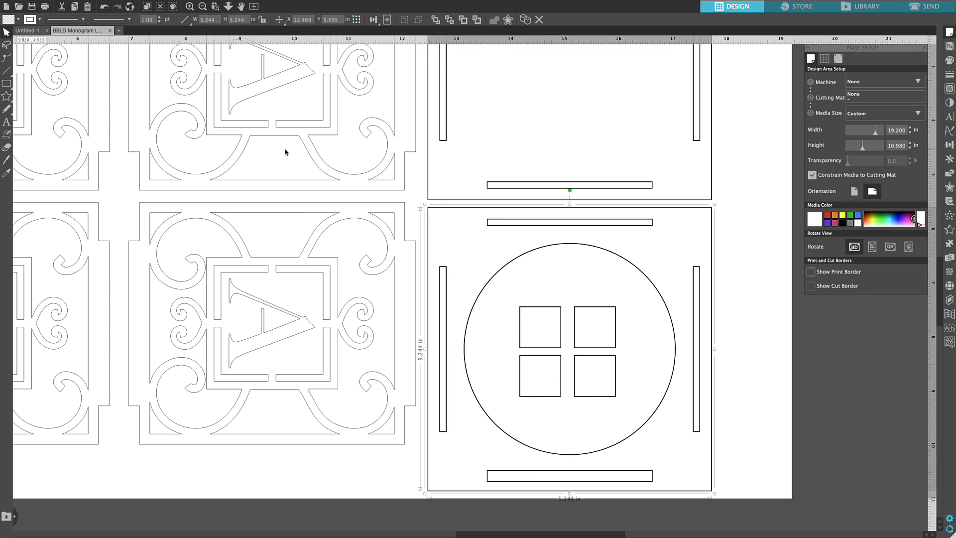
right_click(519, 473)
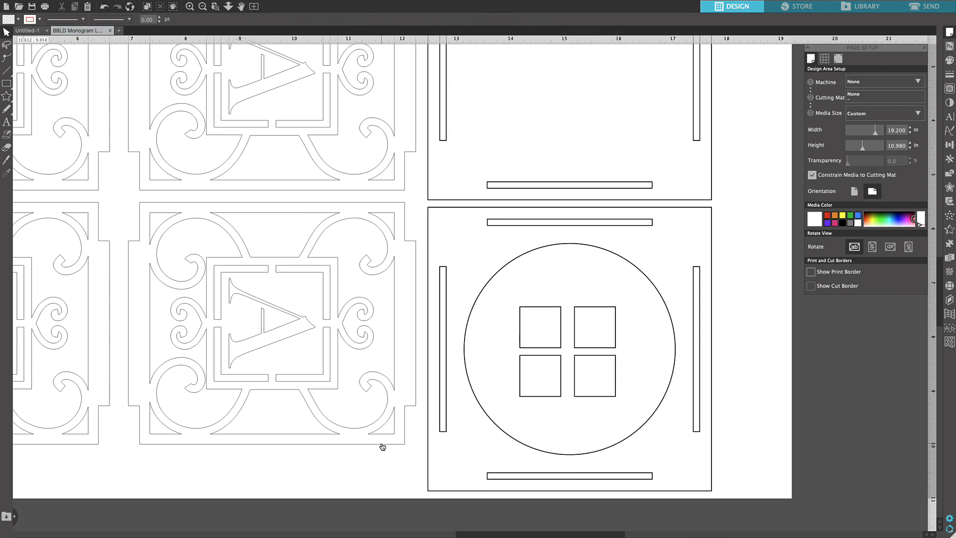
mouse_move(473, 317)
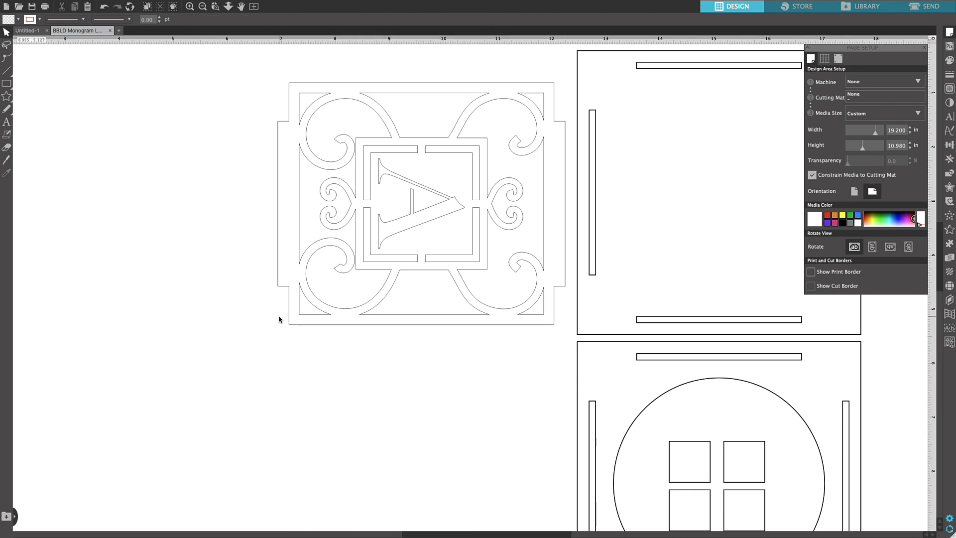
mouse_move(205, 228)
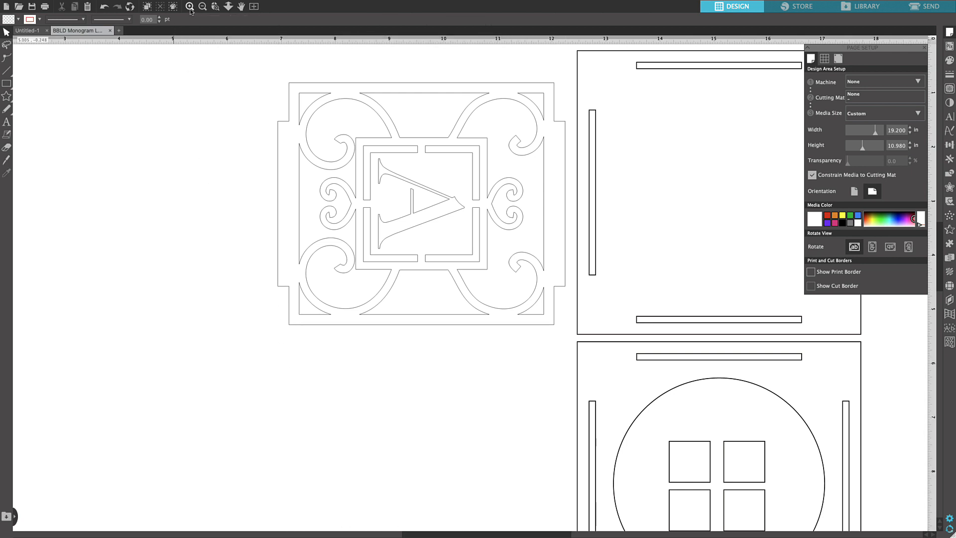
Step: Zoom in closely on the monogram side panel and its left tab
click(190, 6)
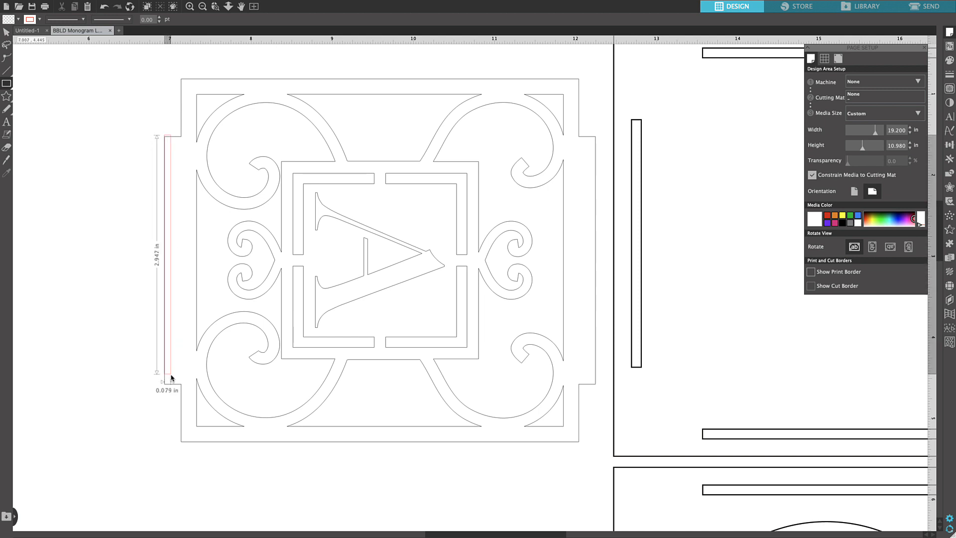
Step: Draw a guide rectangle along the left tab with a width of 0.120 in
drag(171, 378, 174, 397)
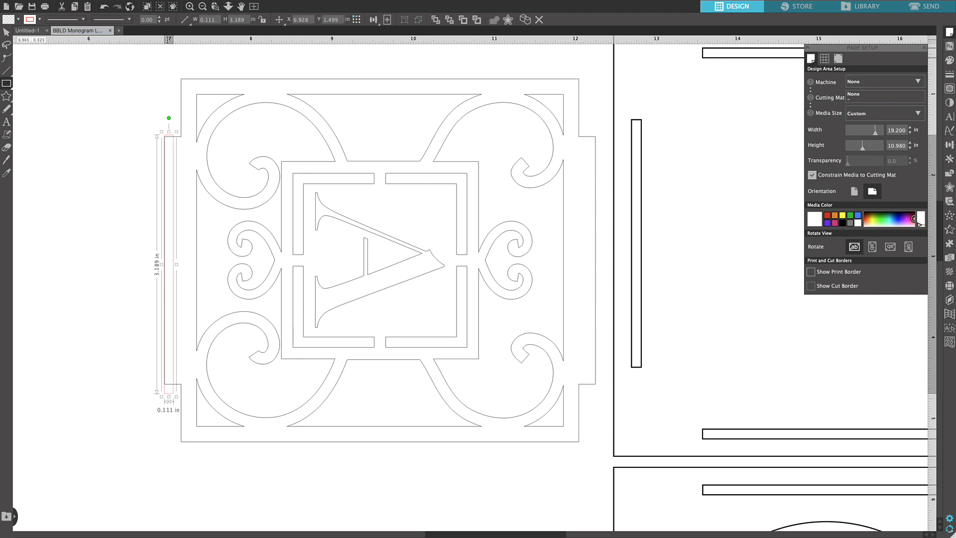
click(207, 19)
text(.12)
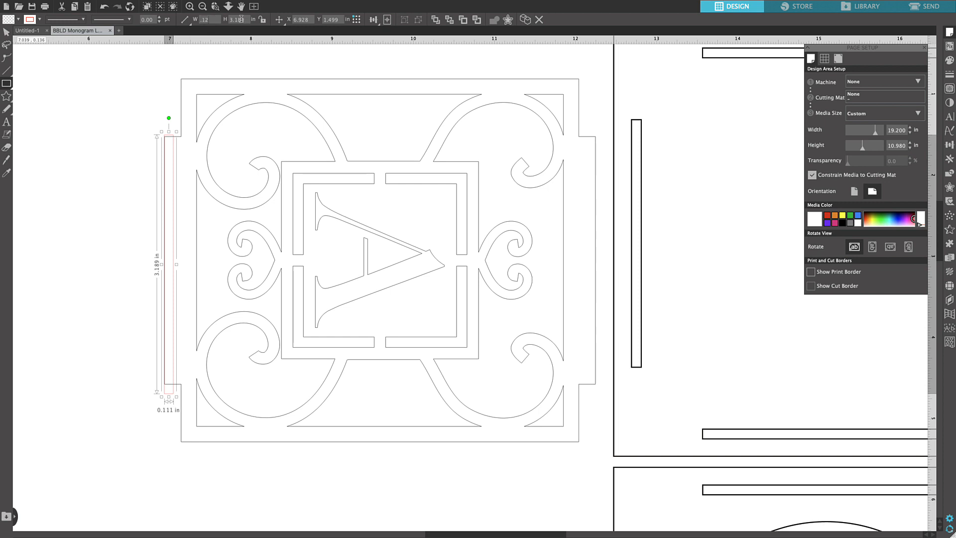
click(237, 19)
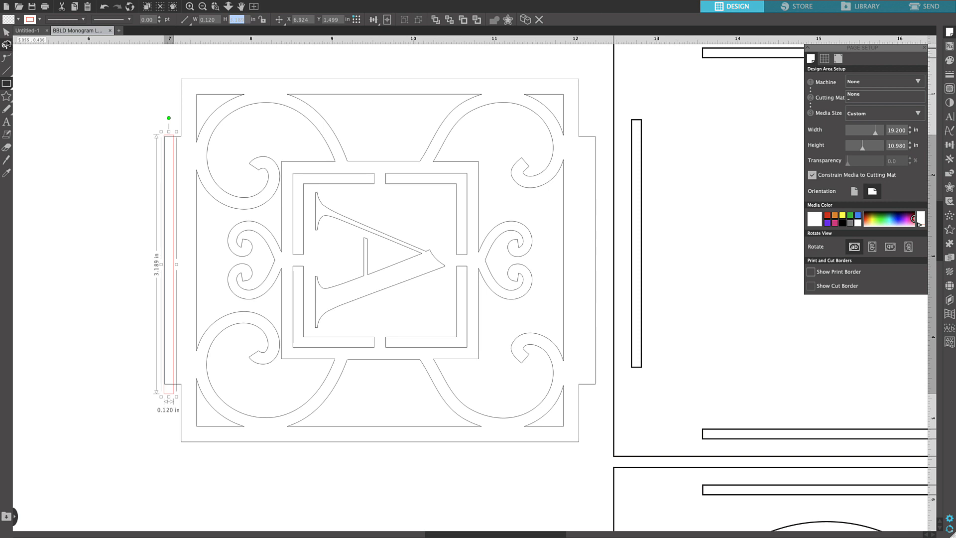
mouse_move(165, 168)
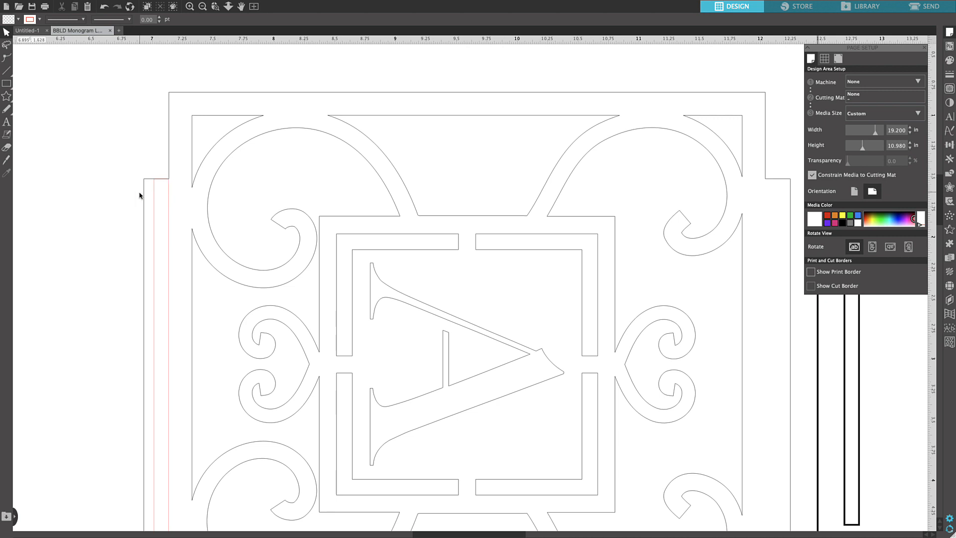
mouse_move(157, 202)
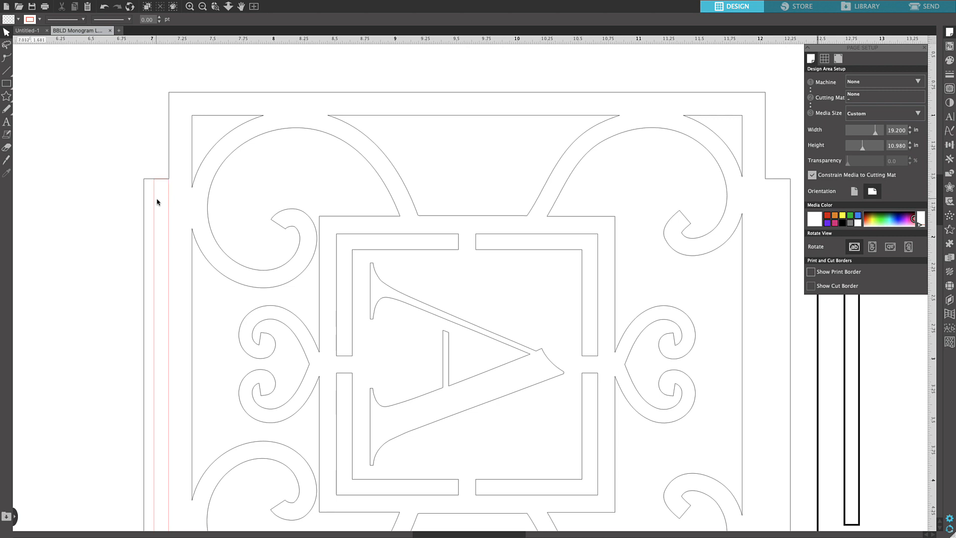
mouse_move(154, 220)
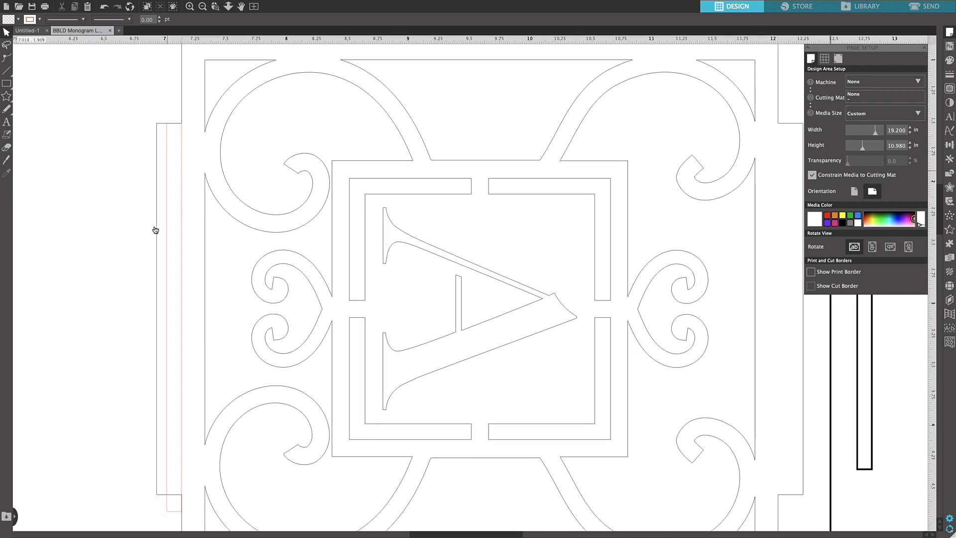
mouse_move(17, 77)
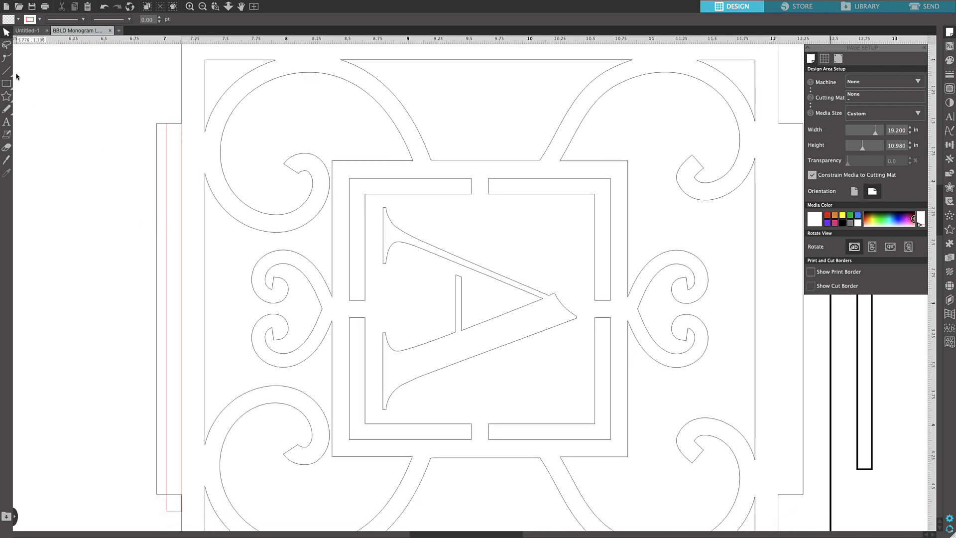
mouse_move(3, 31)
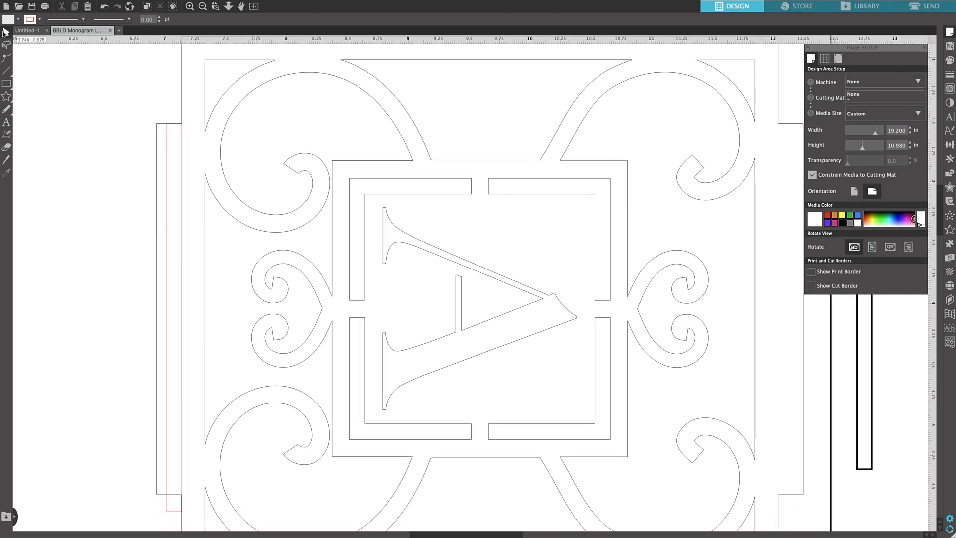
mouse_move(157, 160)
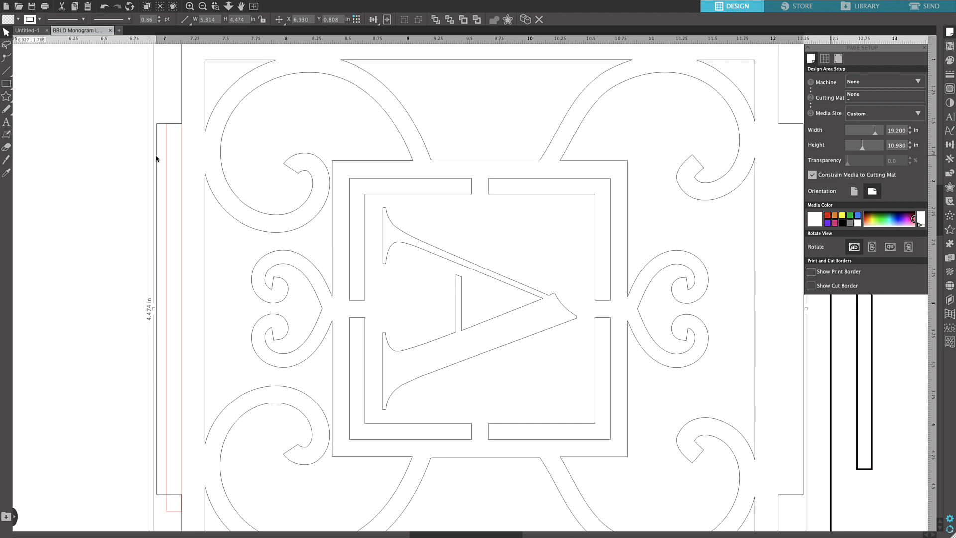
Step: Put the 5.314 by 4.474 in monogram panel outline into Edit Points mode
right_click(156, 159)
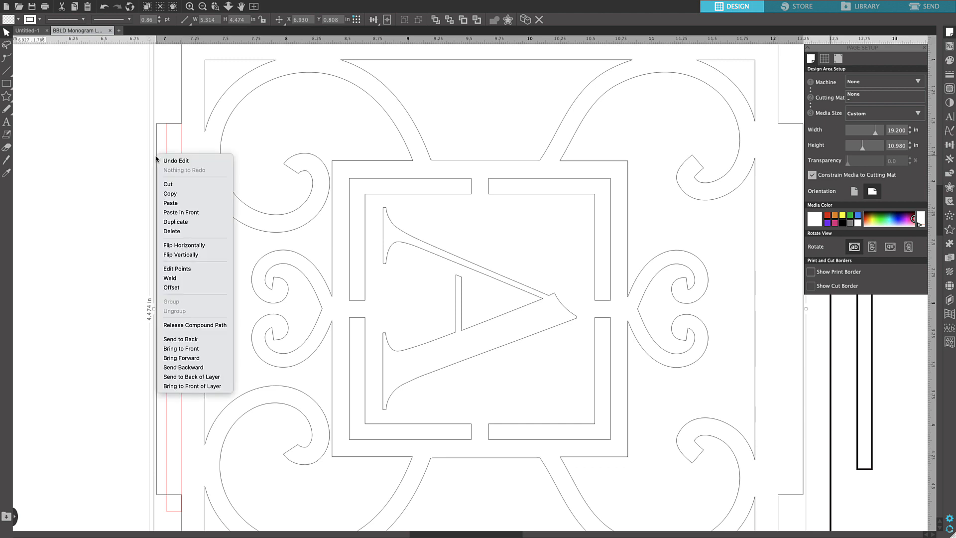
click(155, 145)
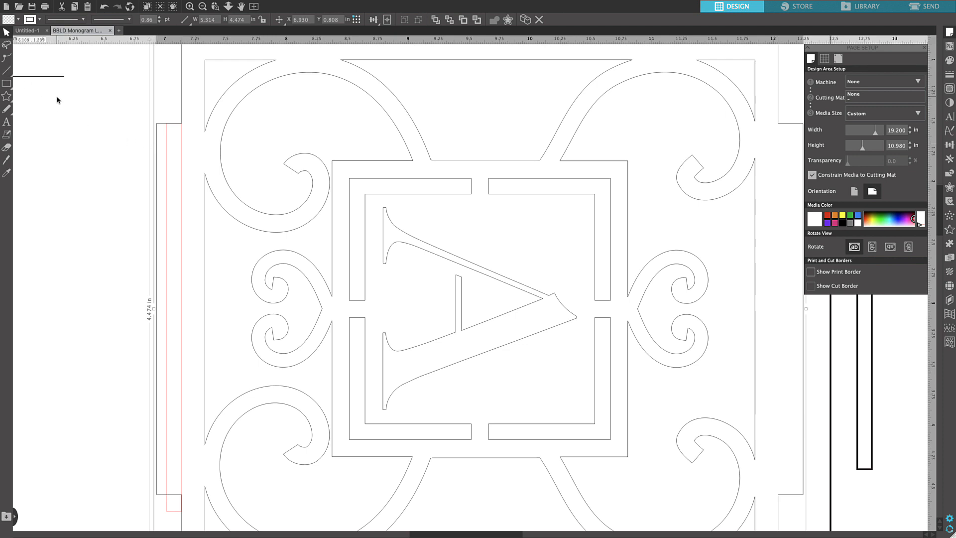
mouse_move(151, 152)
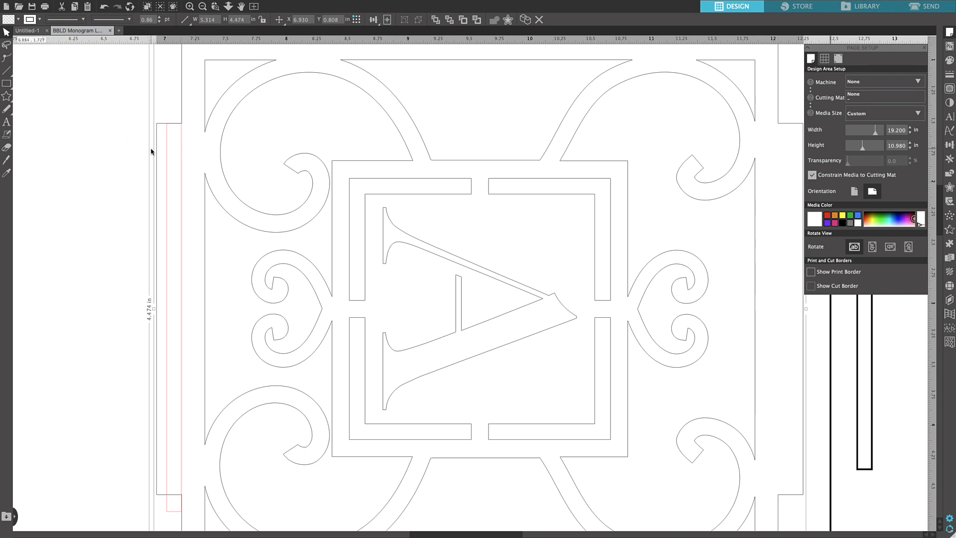
mouse_move(157, 157)
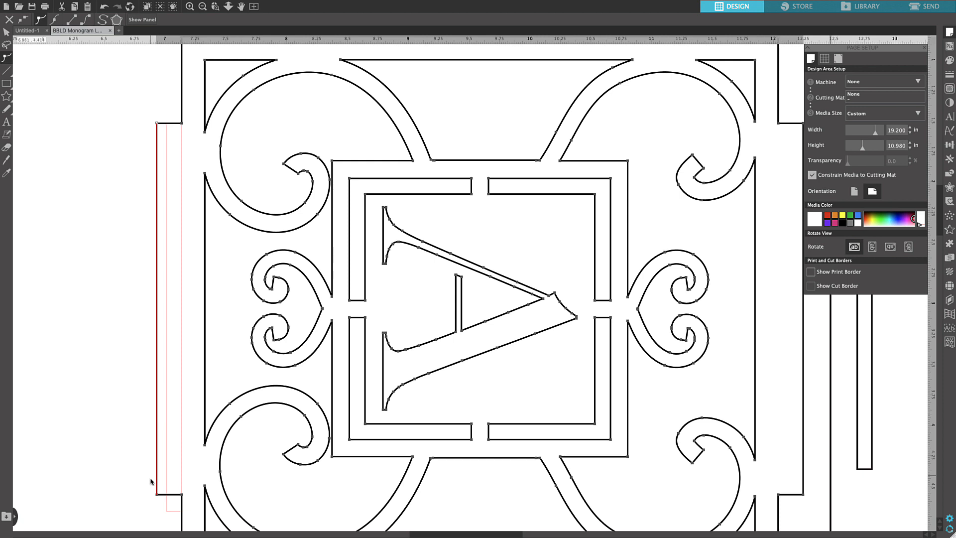
mouse_move(158, 499)
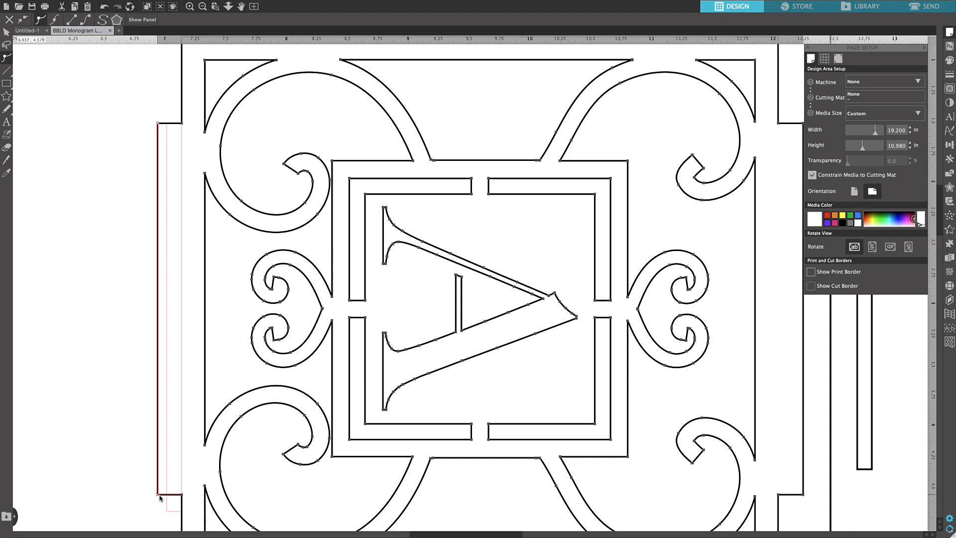
Step: Drag the left tab's outer edge inward onto the guide rectangle's edge
drag(159, 497, 165, 497)
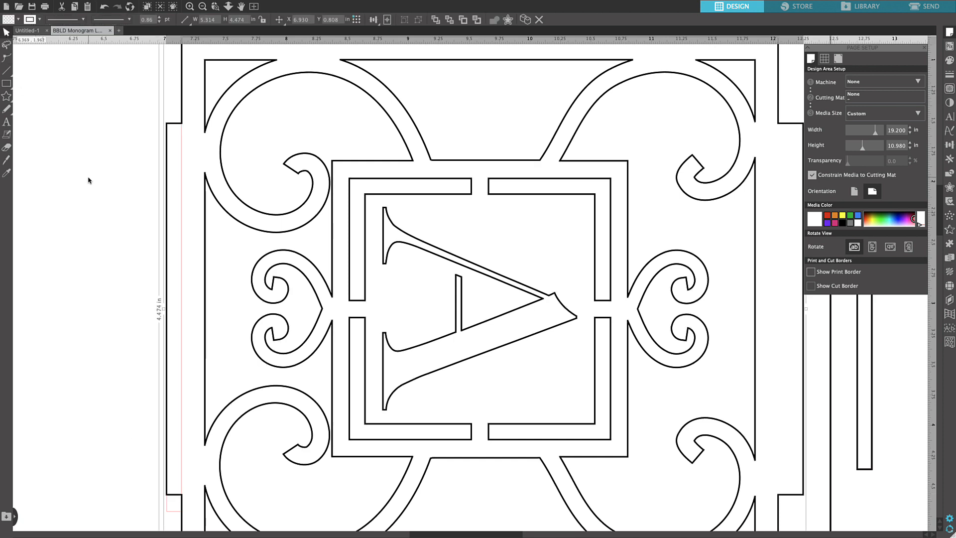
mouse_move(182, 165)
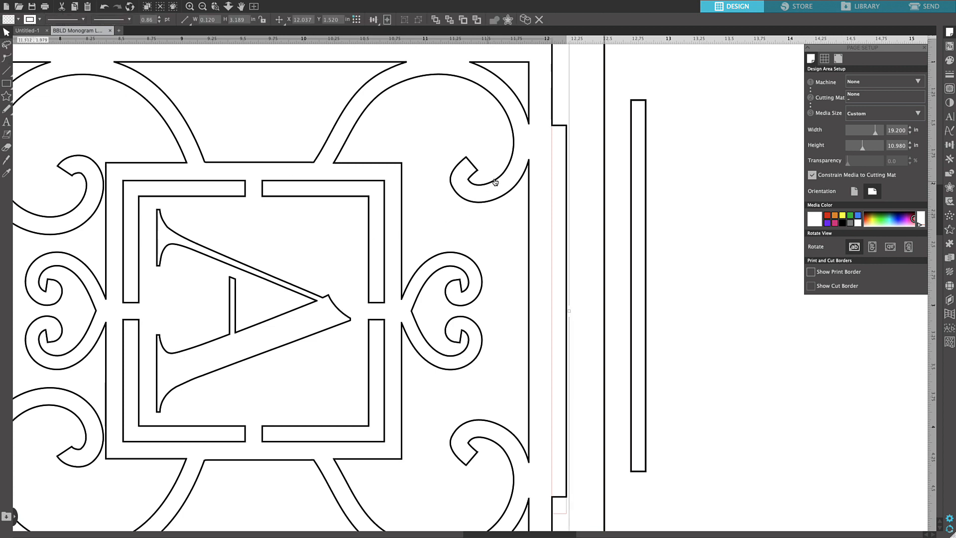
Step: Deselect the 0.120 in guide rectangle beside the narrowed right tab
click(552, 305)
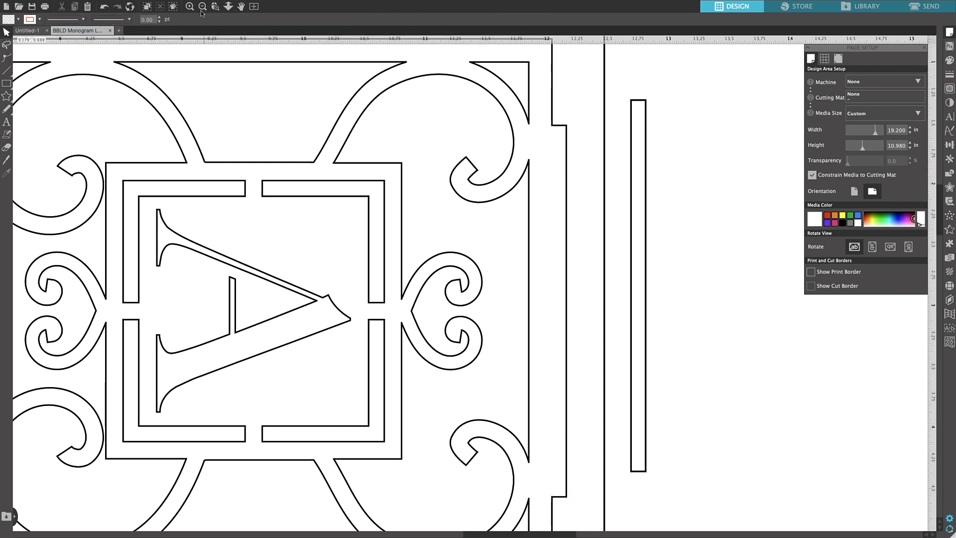
Step: Duplicate the narrowed monogram panel into four copies in a two-by-two grid
click(202, 6)
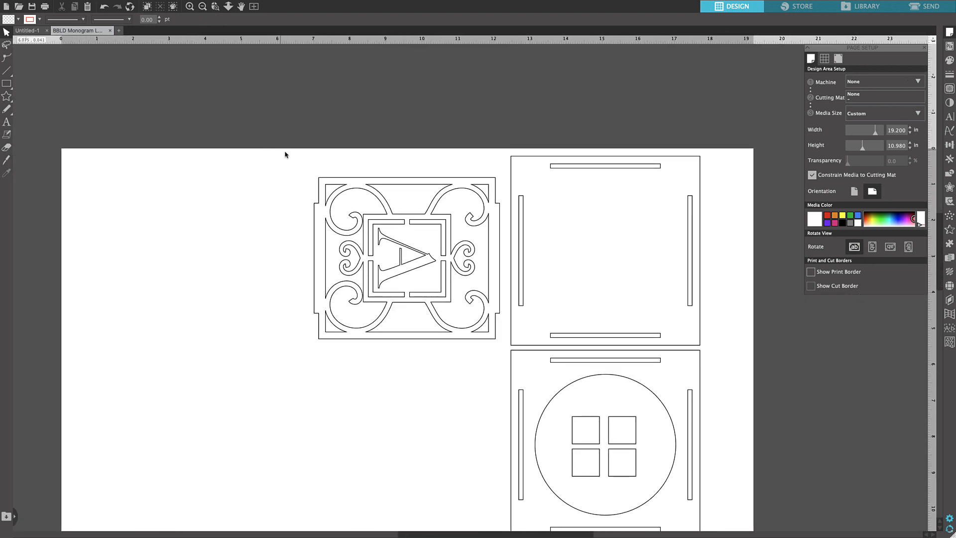
click(406, 256)
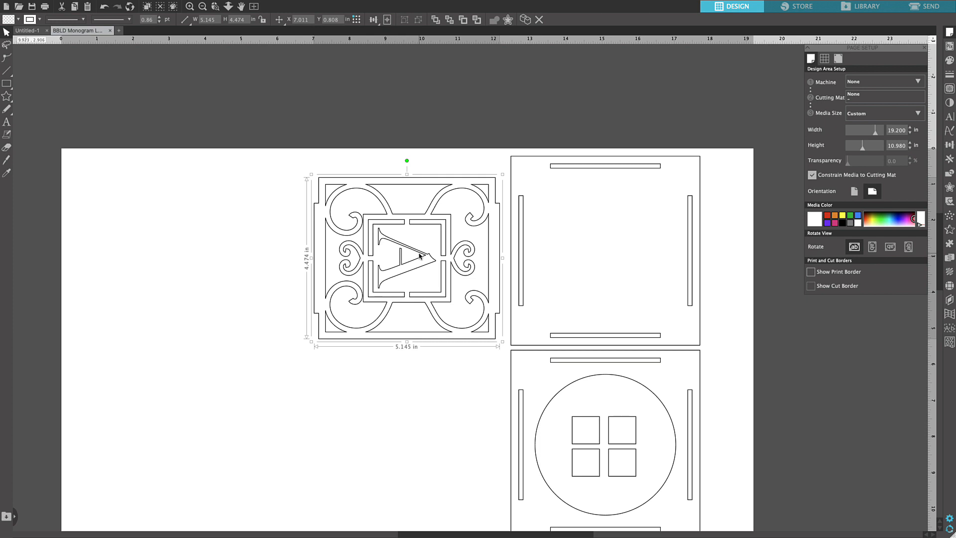
drag(407, 256, 400, 274)
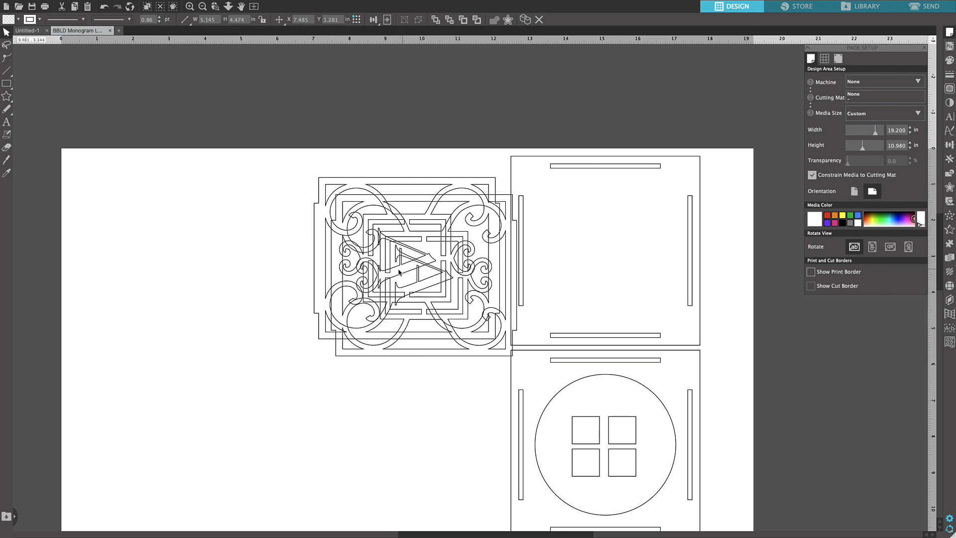
click(402, 268)
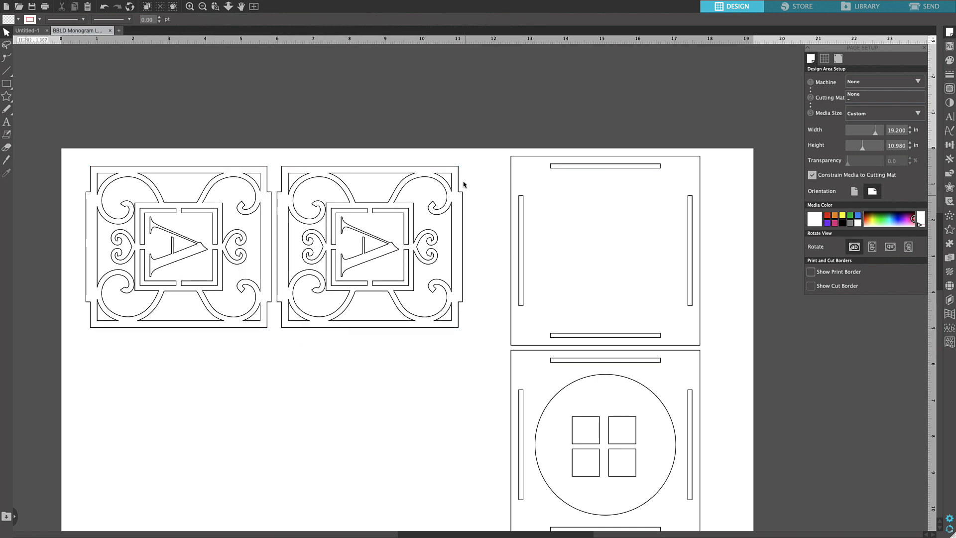
click(177, 247)
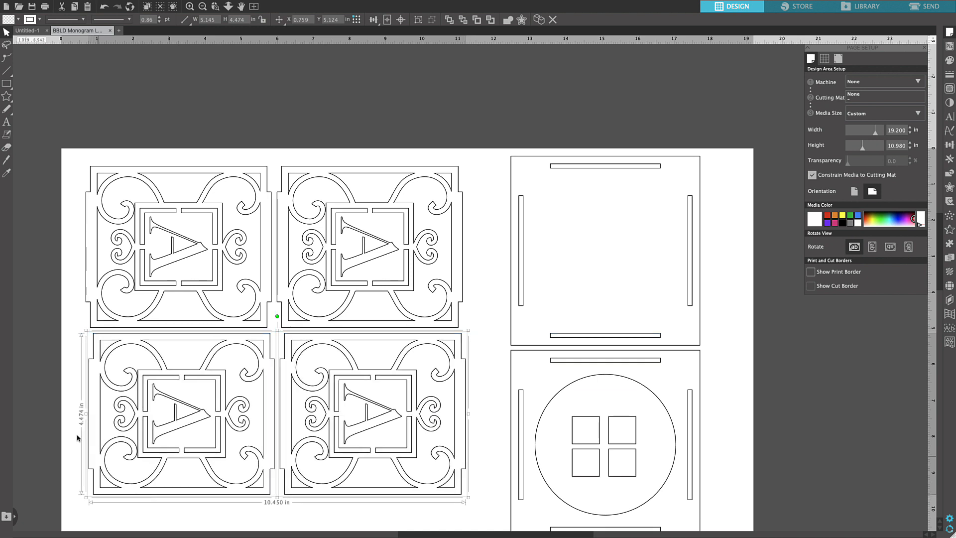
click(56, 389)
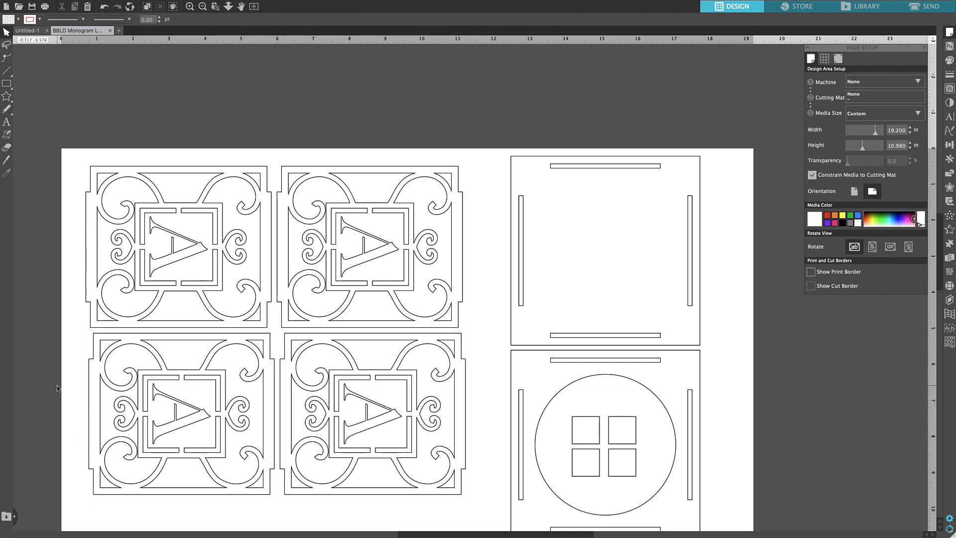